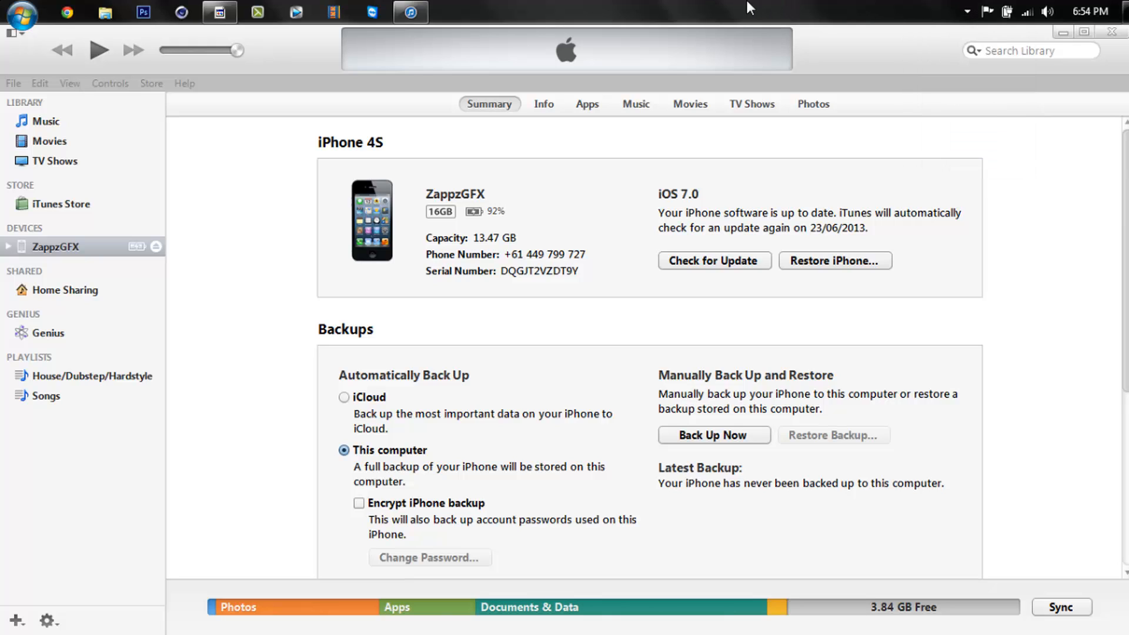
pyautogui.moveTo(703, 56)
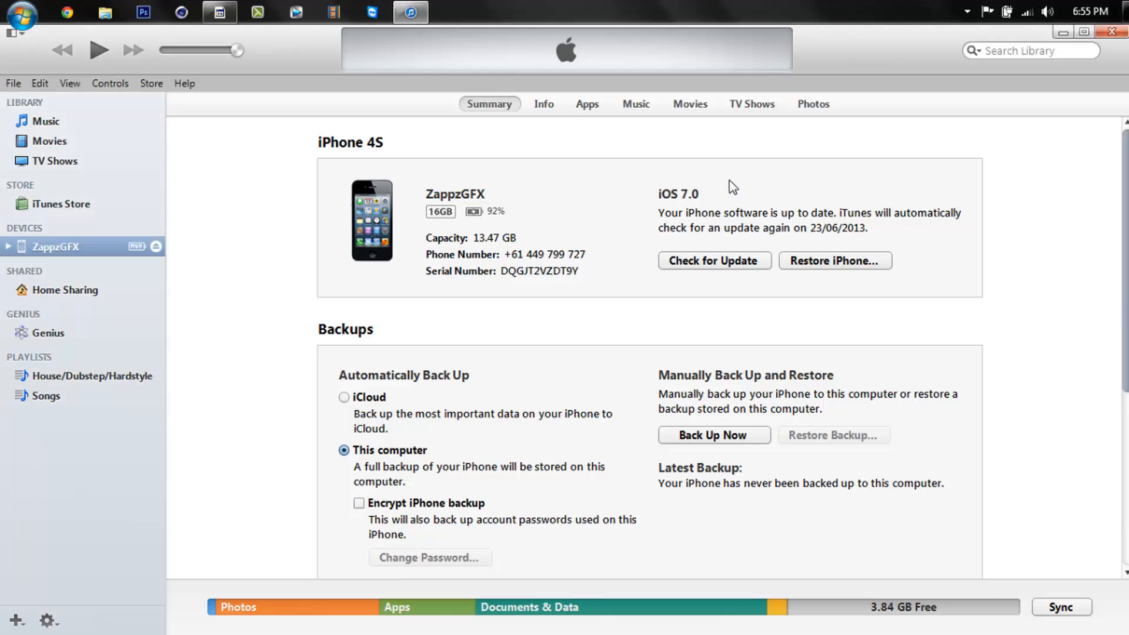
pyautogui.moveTo(400, 242)
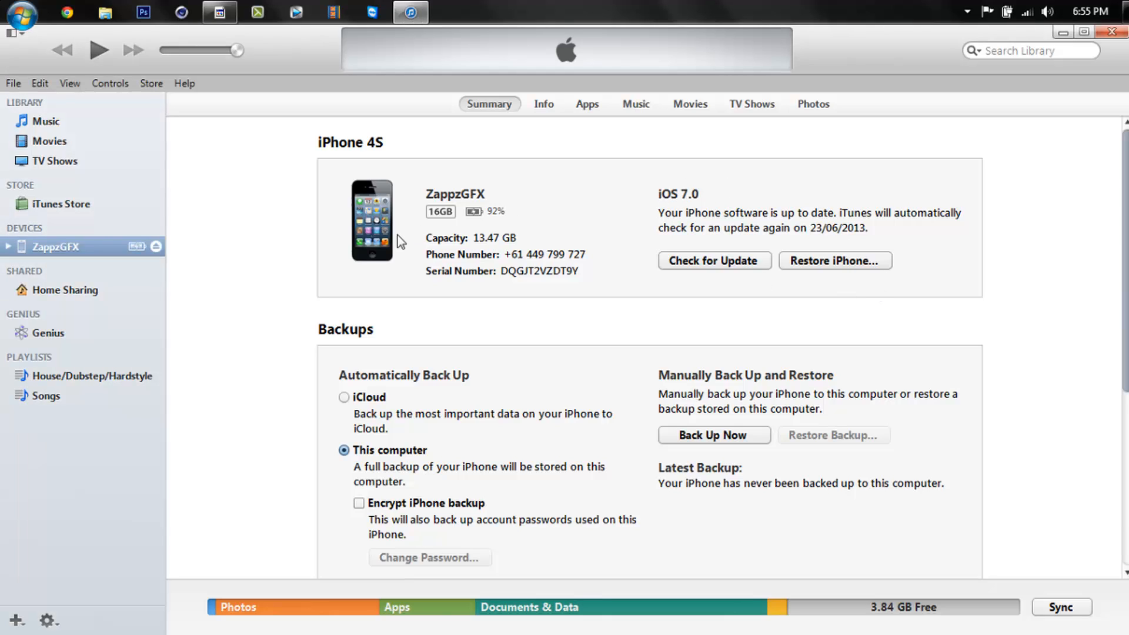
pyautogui.moveTo(377, 150)
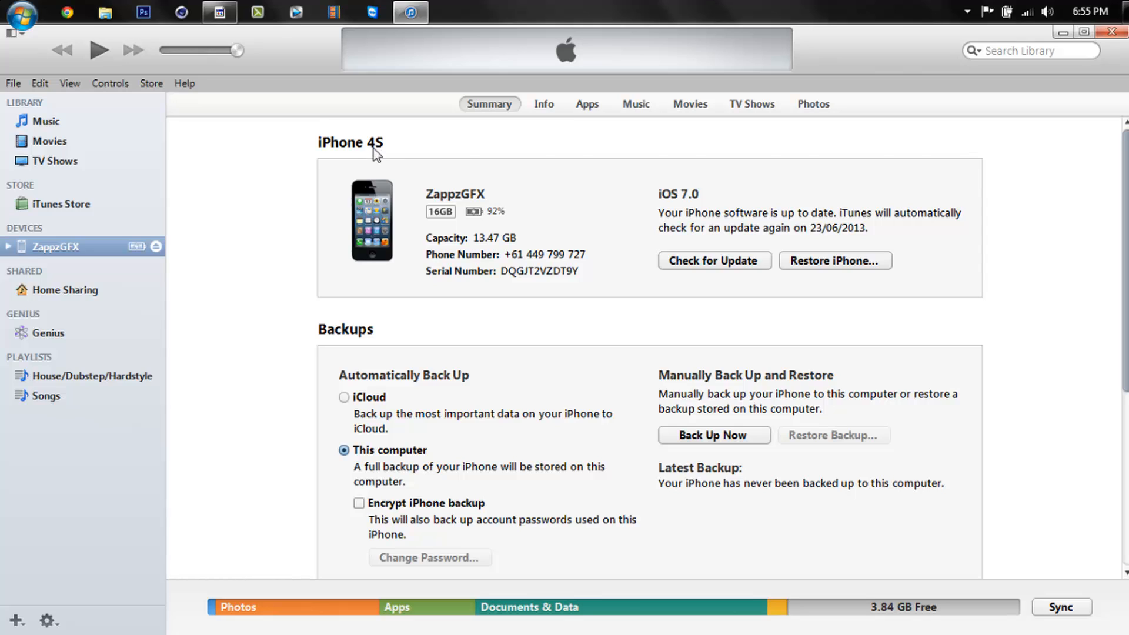
pyautogui.moveTo(420, 200)
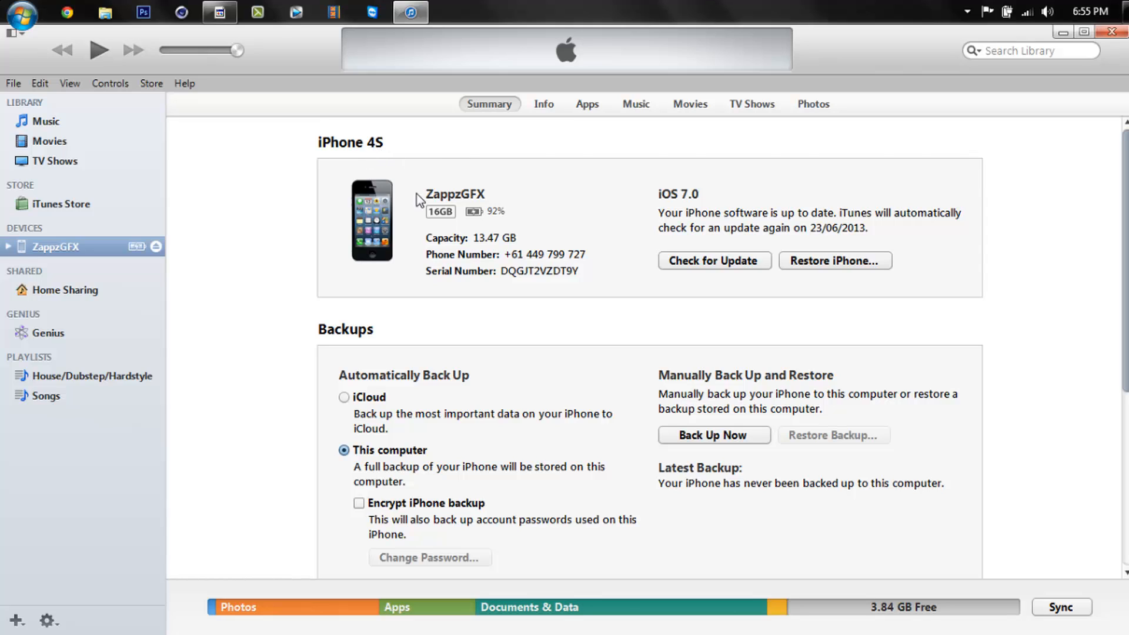
pyautogui.moveTo(411, 181)
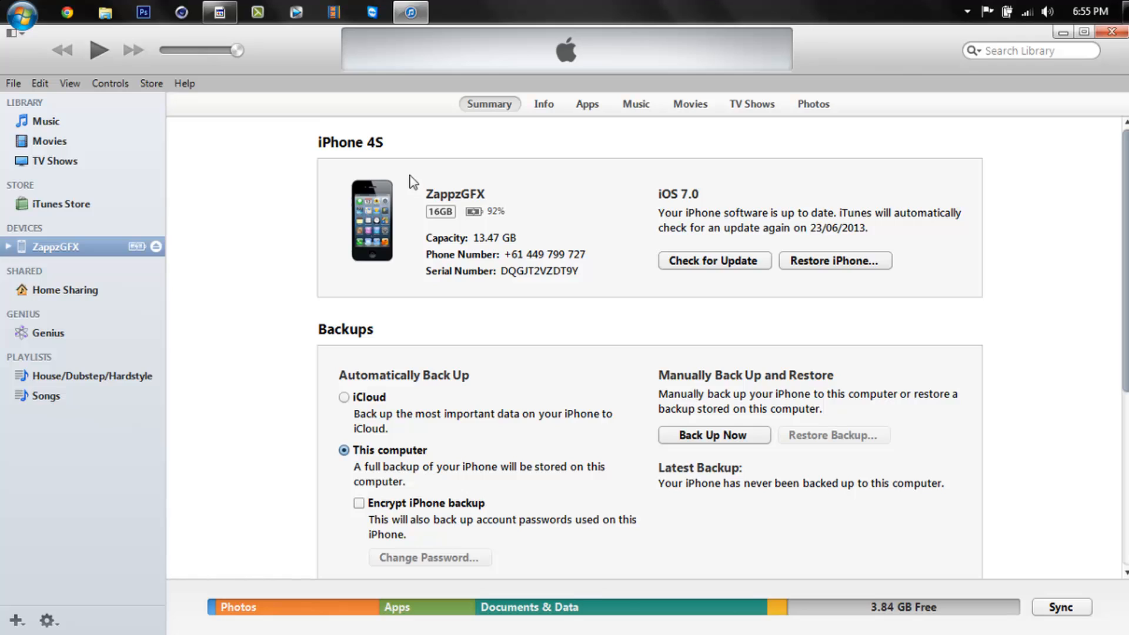
pyautogui.moveTo(70, 8)
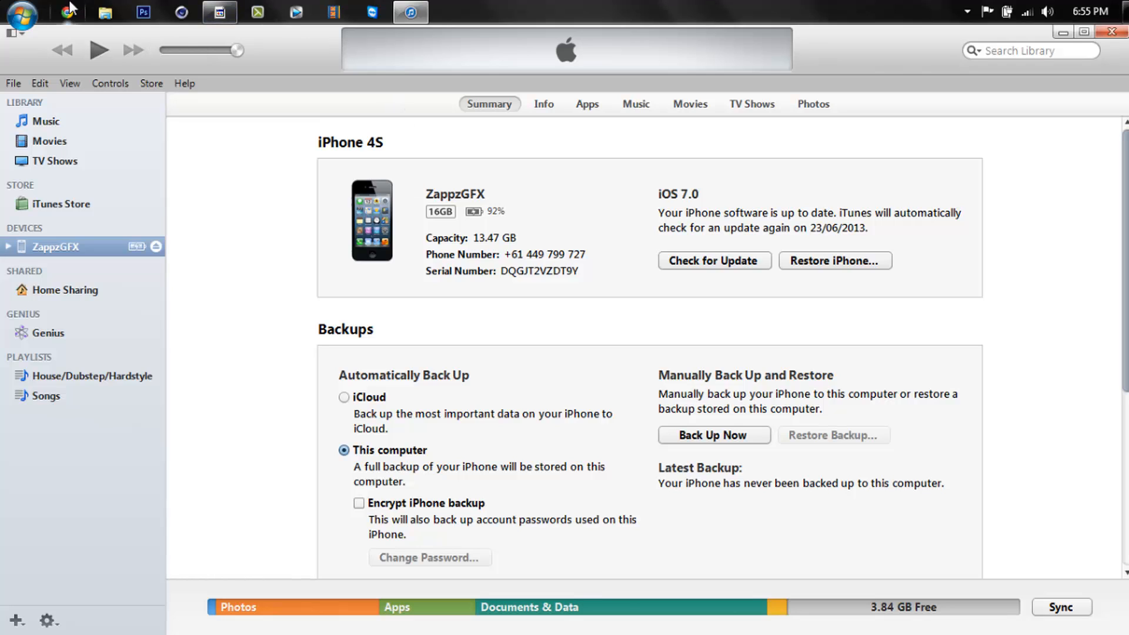
# - Load the mega.co.nz link for the iOS 7.0 iPhone restore IPSW (1.08 GB) and start its download
pyautogui.click(66, 12)
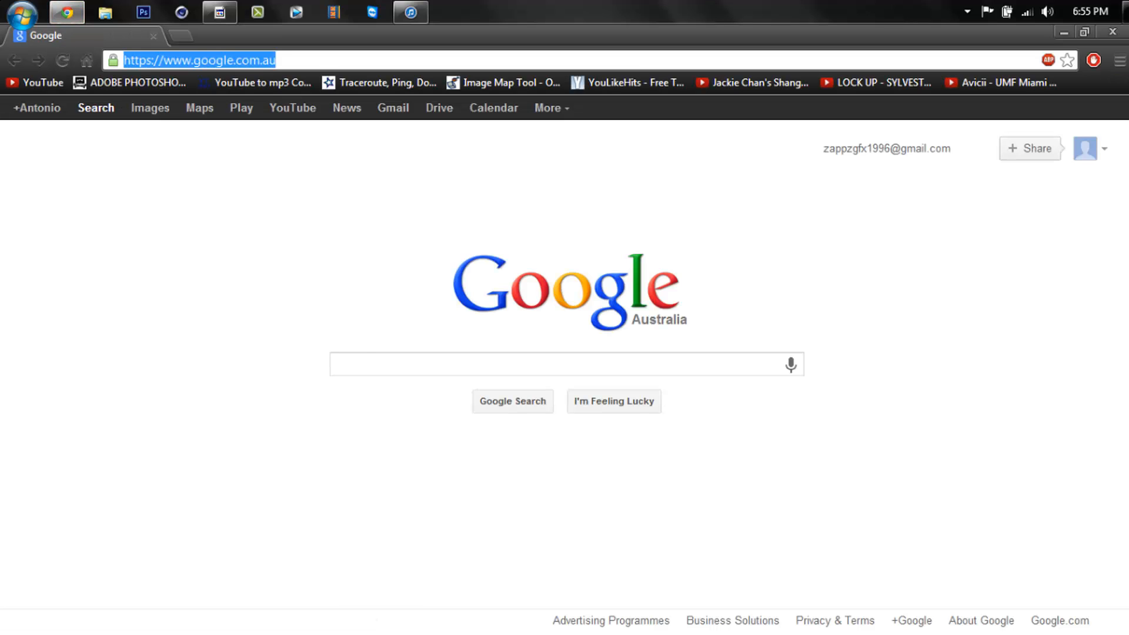
pyautogui.write('https://mega.co.nz/#!ekRXwbSD!CKdtq2SHuyeIde93A4RoaAvMV4xVcaYftWBEjX_WKI4')
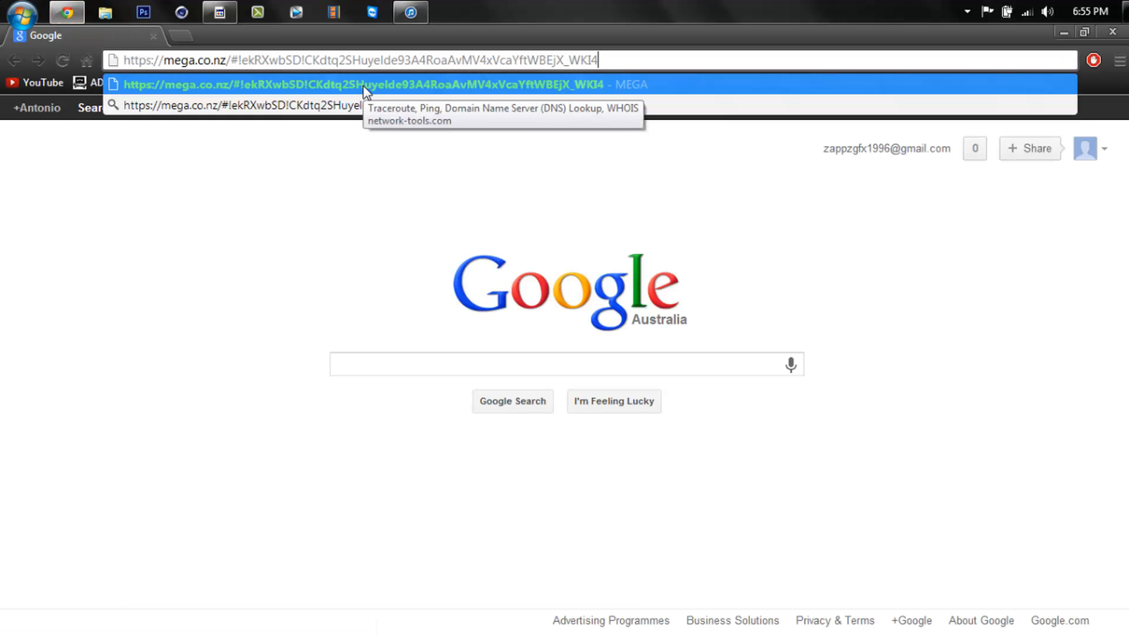
pyautogui.moveTo(475, 105)
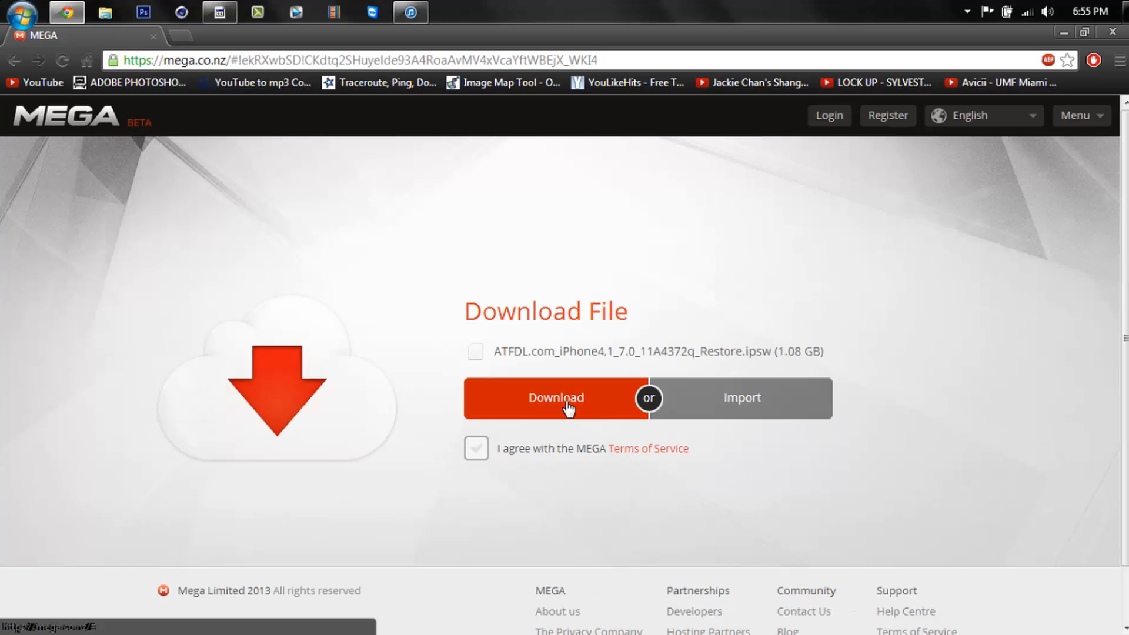
pyautogui.click(477, 448)
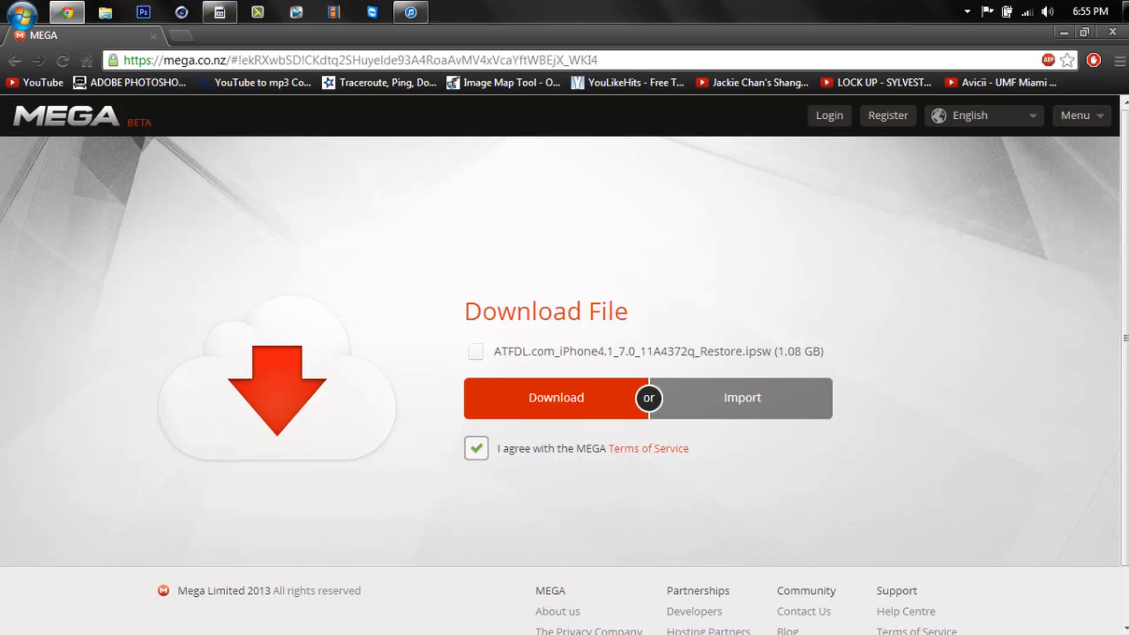
pyautogui.moveTo(779, 463)
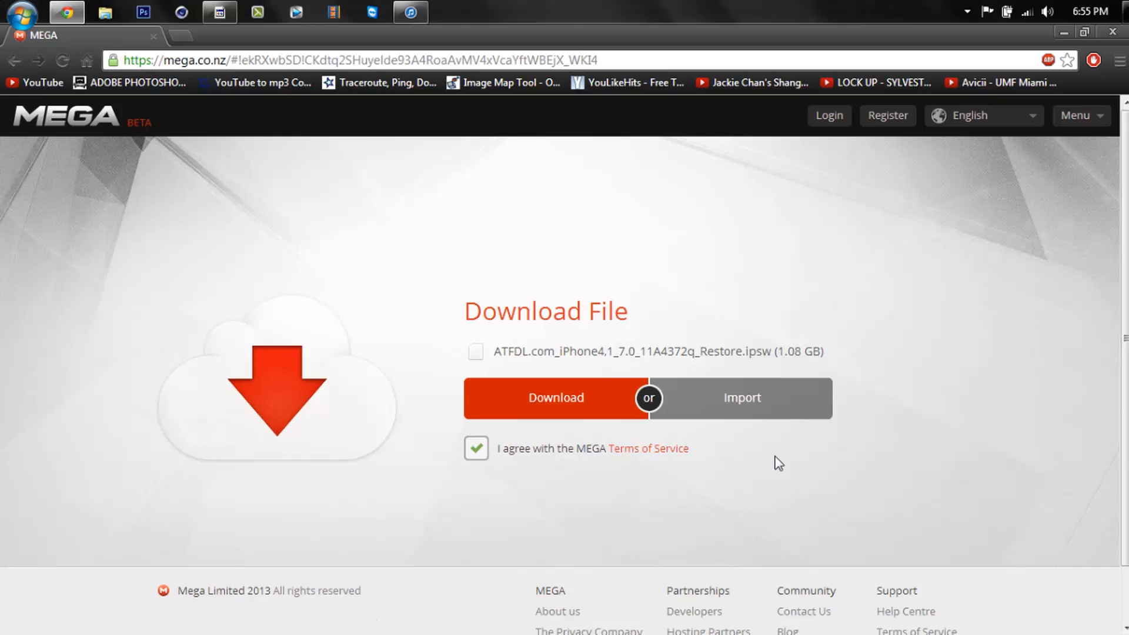
pyautogui.moveTo(655, 454)
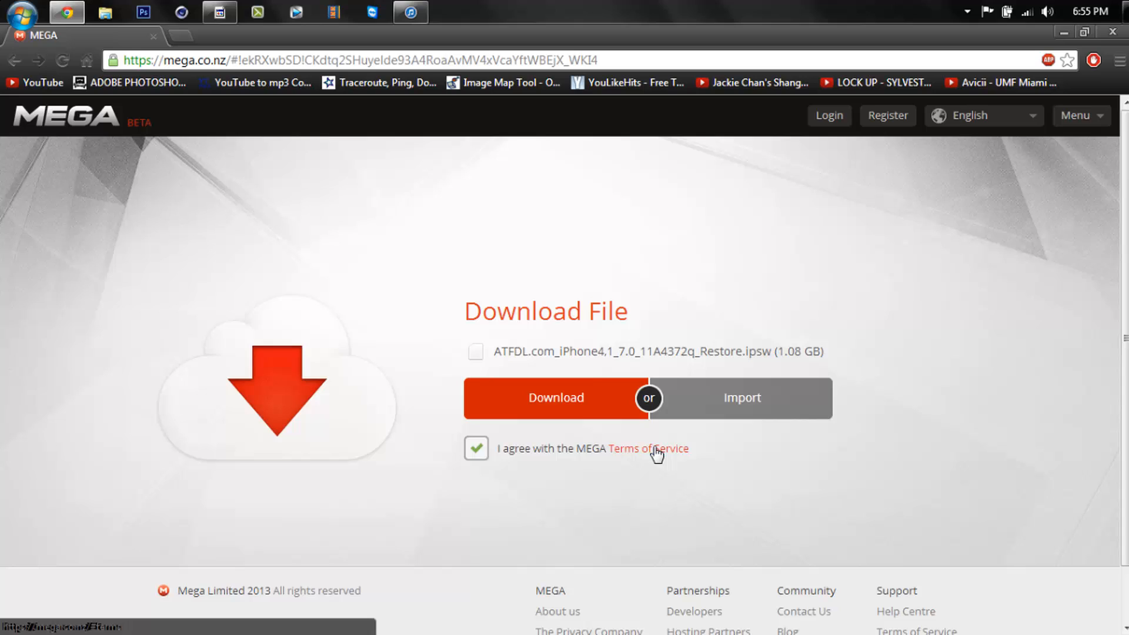
pyautogui.moveTo(181, 623)
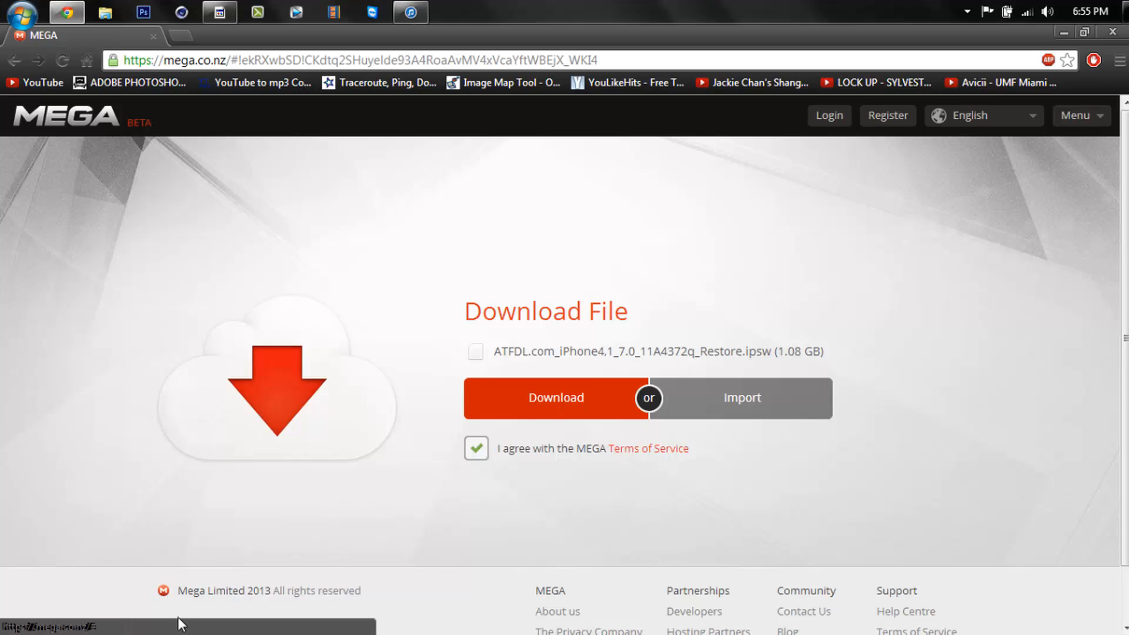
pyautogui.moveTo(67, 623)
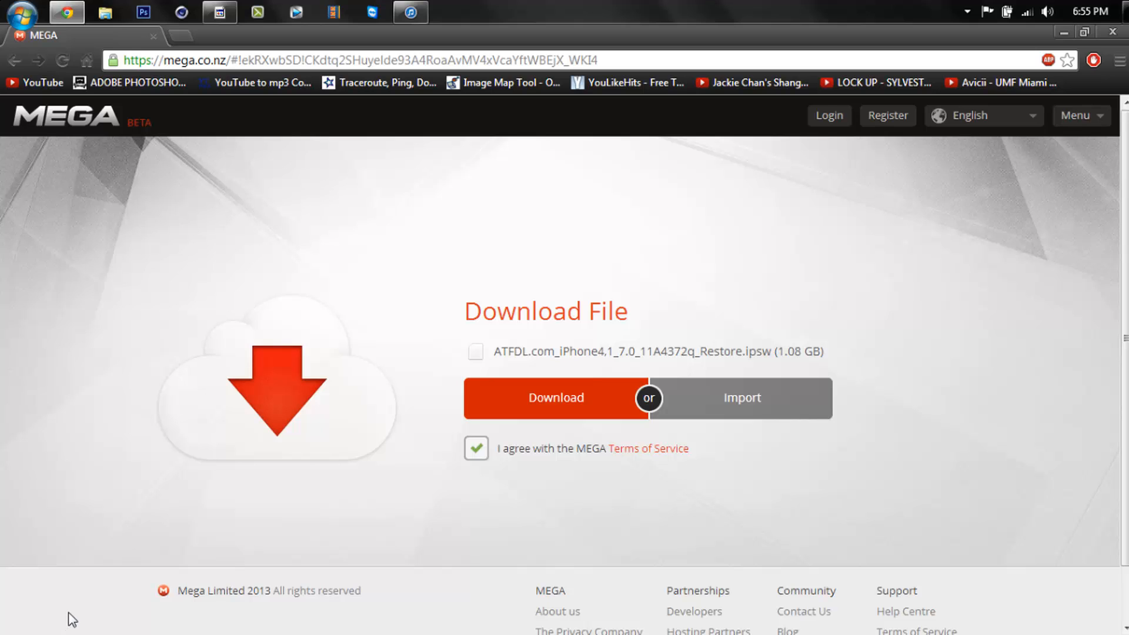
pyautogui.moveTo(1115, 31)
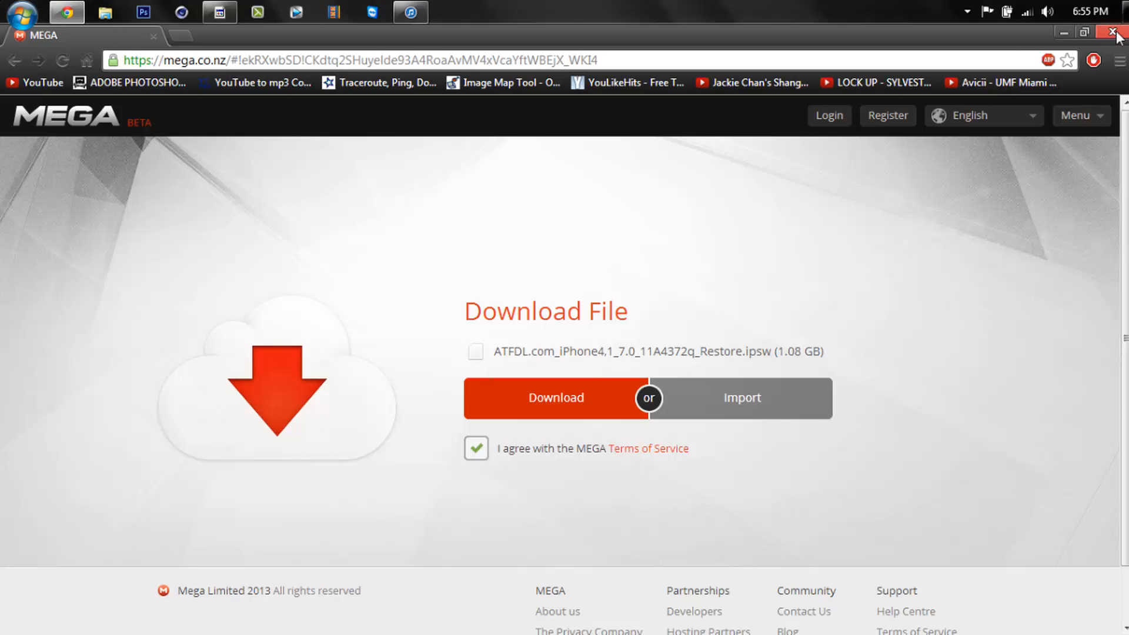
# - Close the browser to return to the iPhone 4S summary page in iTunes
pyautogui.click(1118, 32)
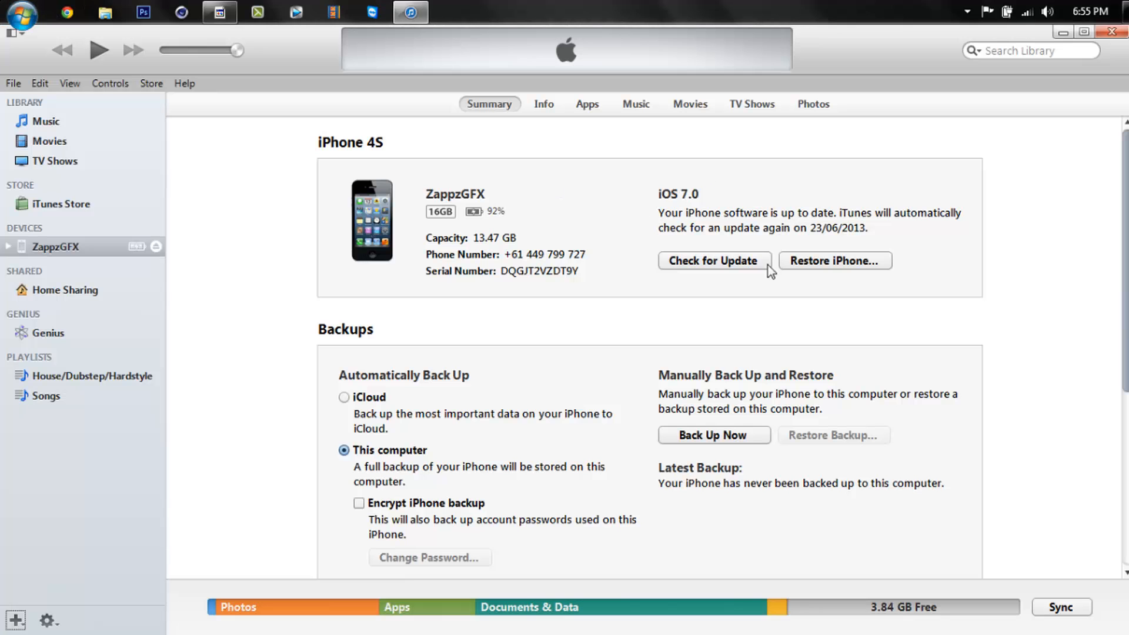
pyautogui.moveTo(475, 236)
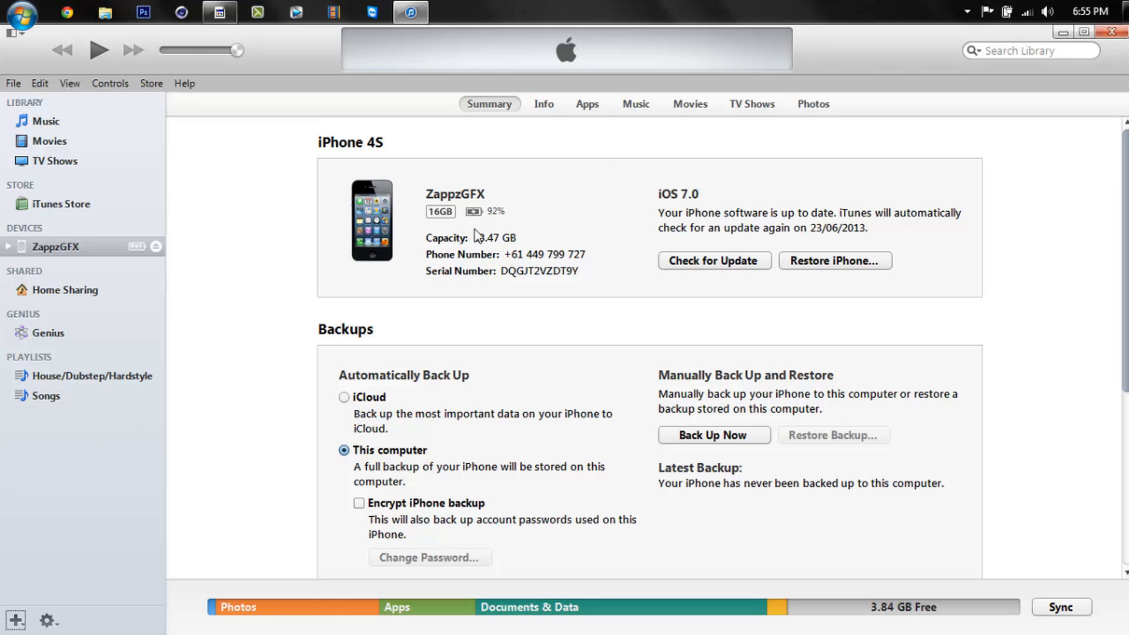
pyautogui.moveTo(697, 352)
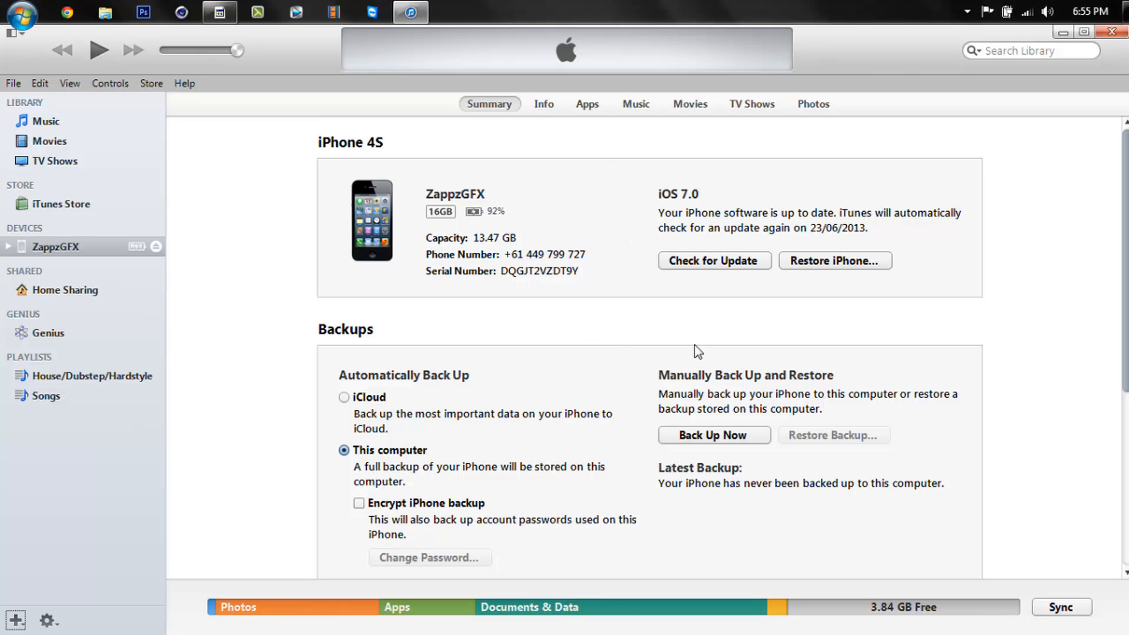
pyautogui.moveTo(420, 231)
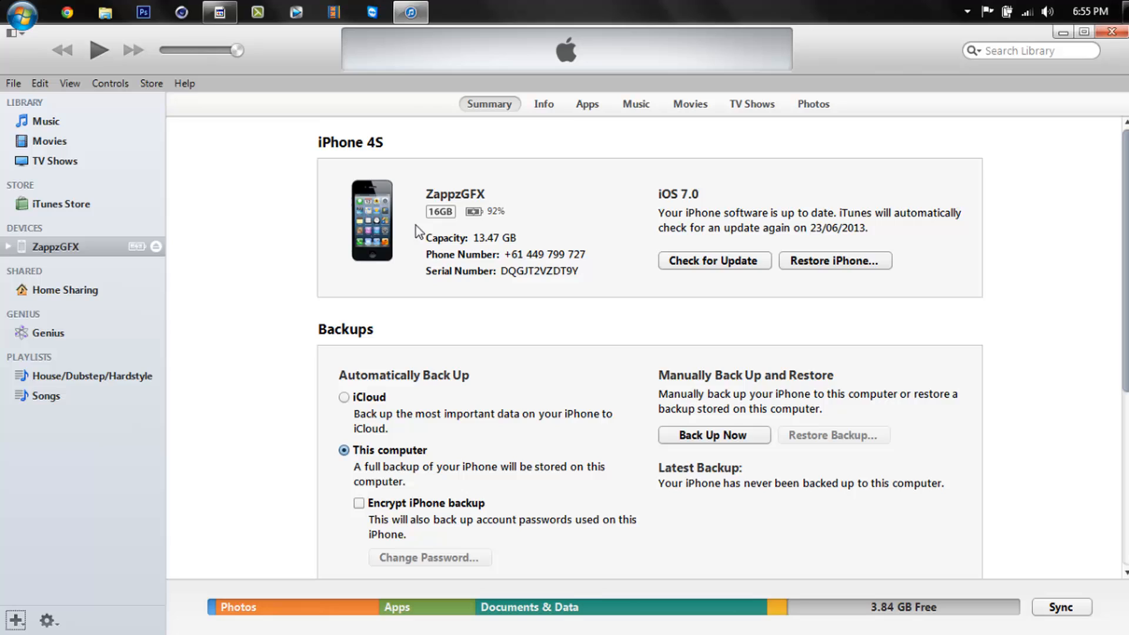
pyautogui.moveTo(755, 272)
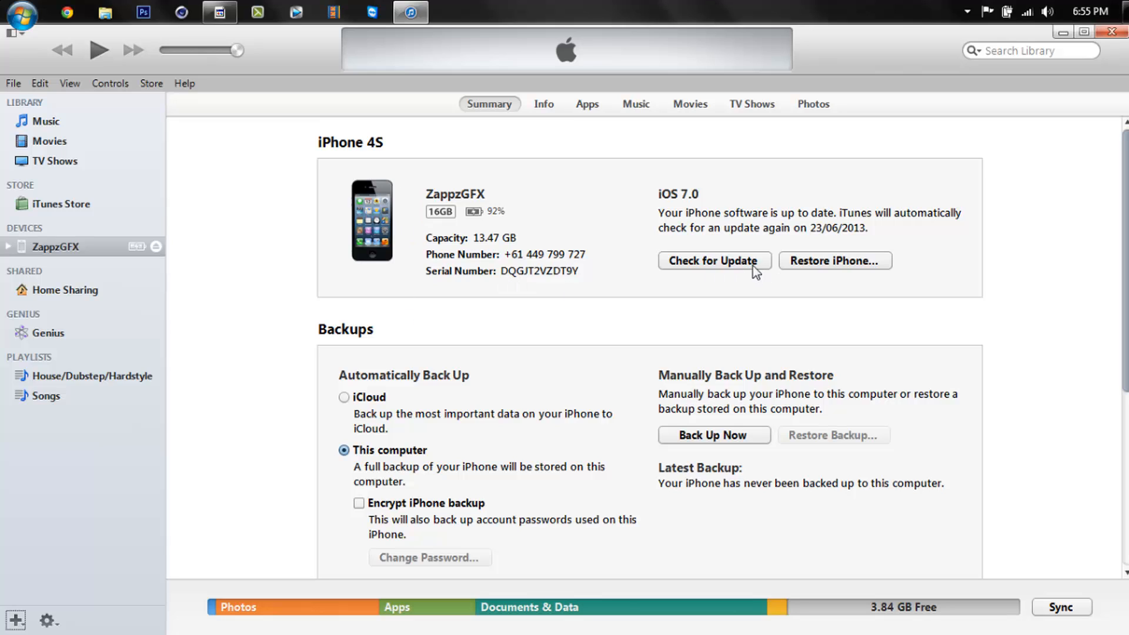
pyautogui.moveTo(595, 297)
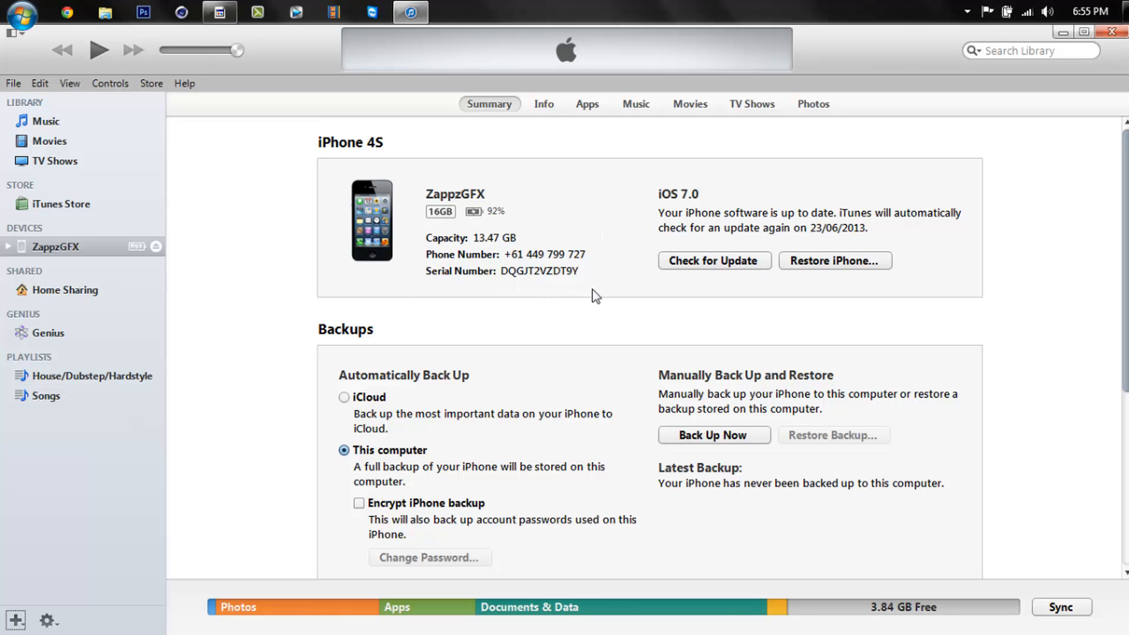
pyautogui.moveTo(743, 275)
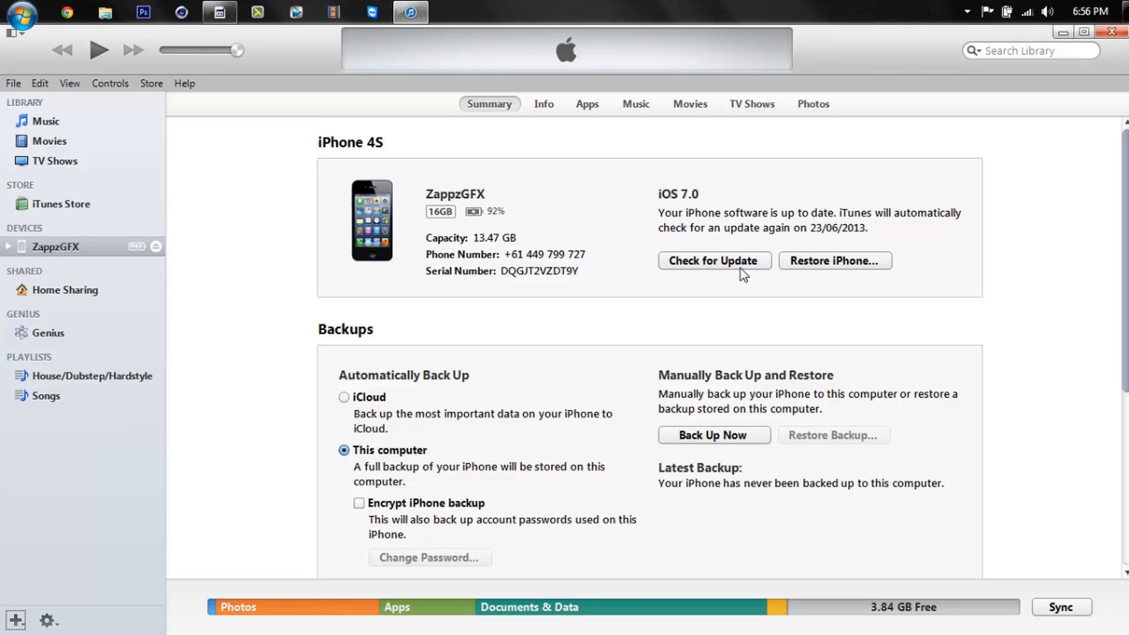
pyautogui.moveTo(736, 259)
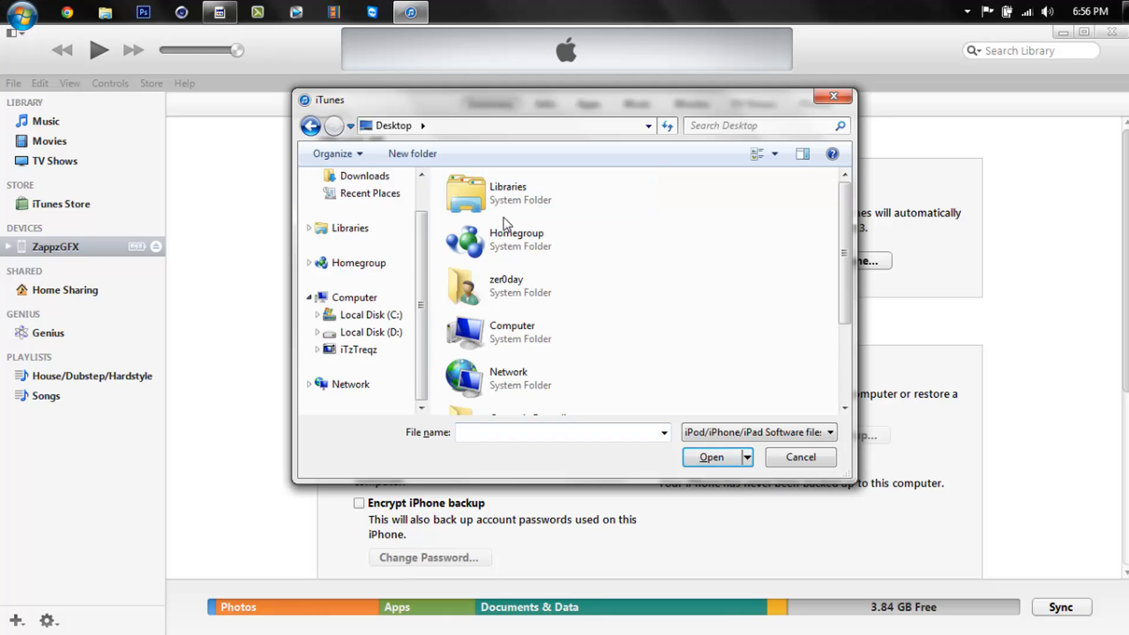
# - Scroll the Desktop list to the ATFDL iOS 7 restore file, then cancel the file chooser
pyautogui.click(545, 193)
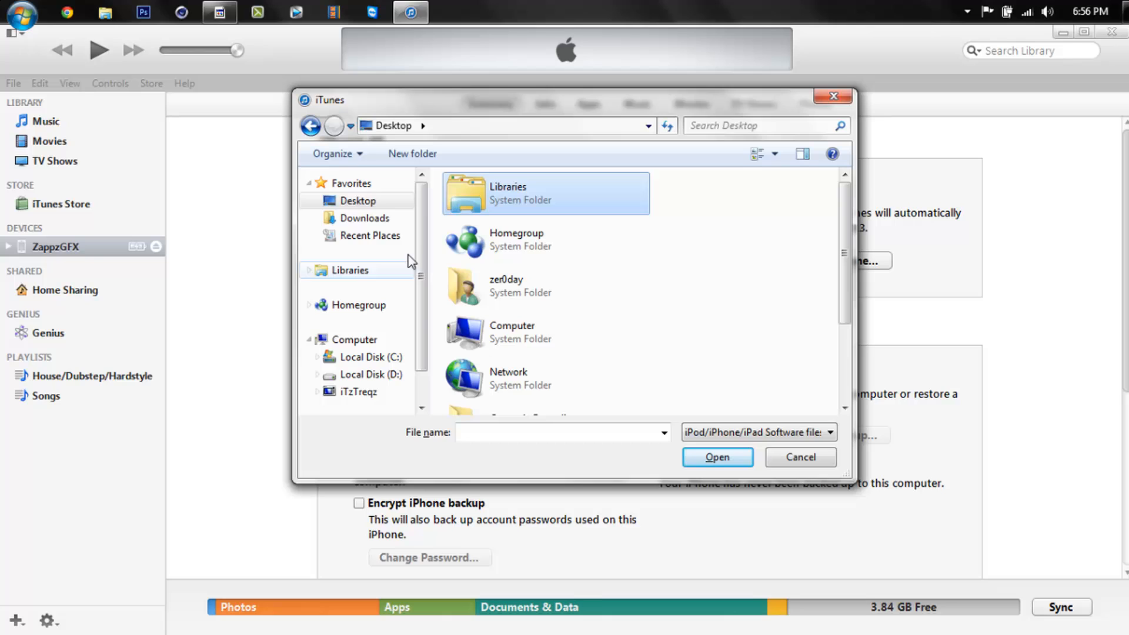
pyautogui.moveTo(611, 209)
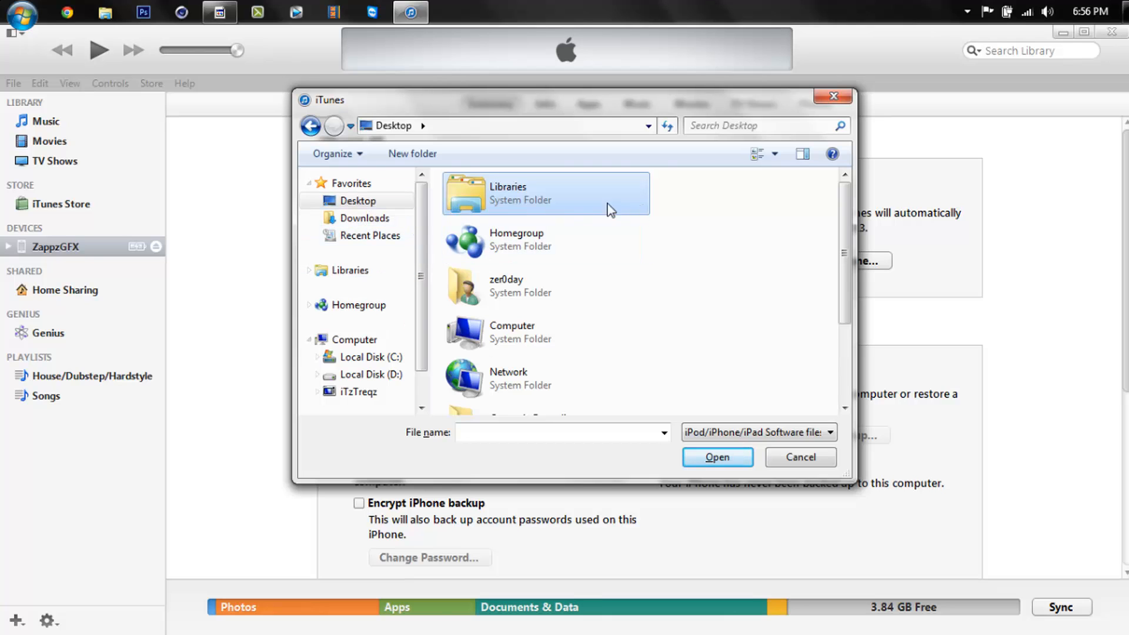
pyautogui.scroll(-3)
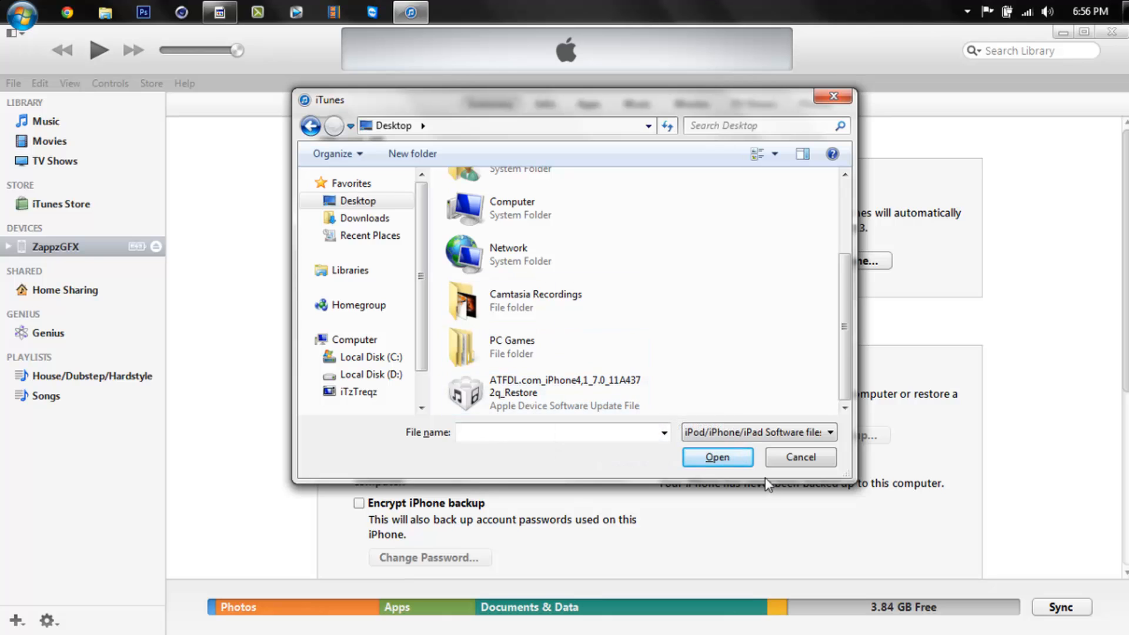
pyautogui.moveTo(800, 457)
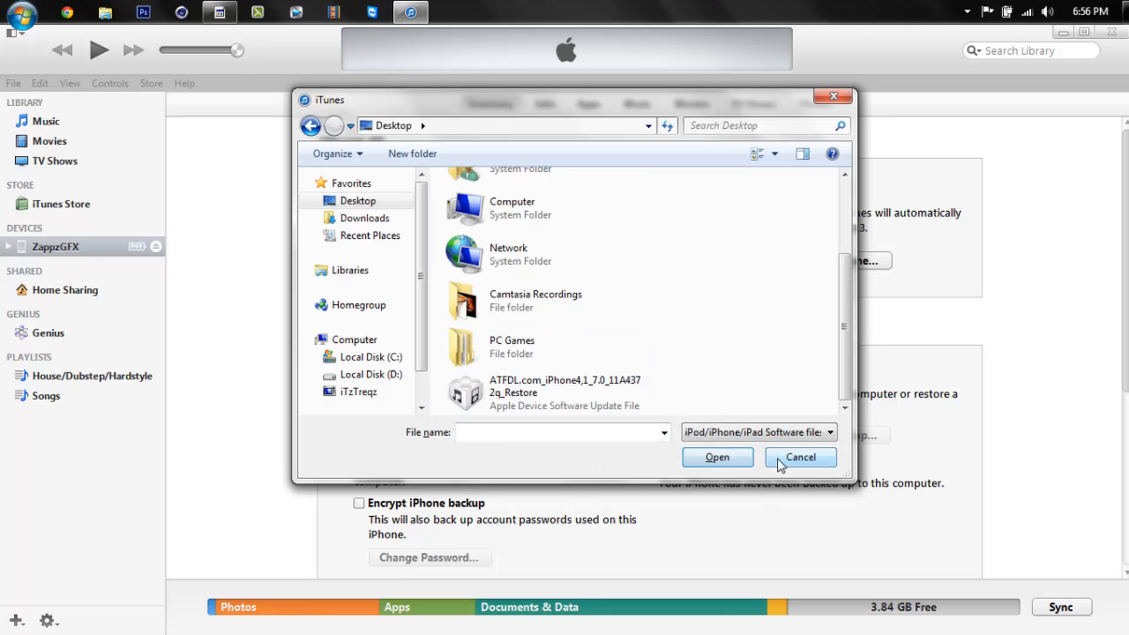
pyautogui.click(799, 457)
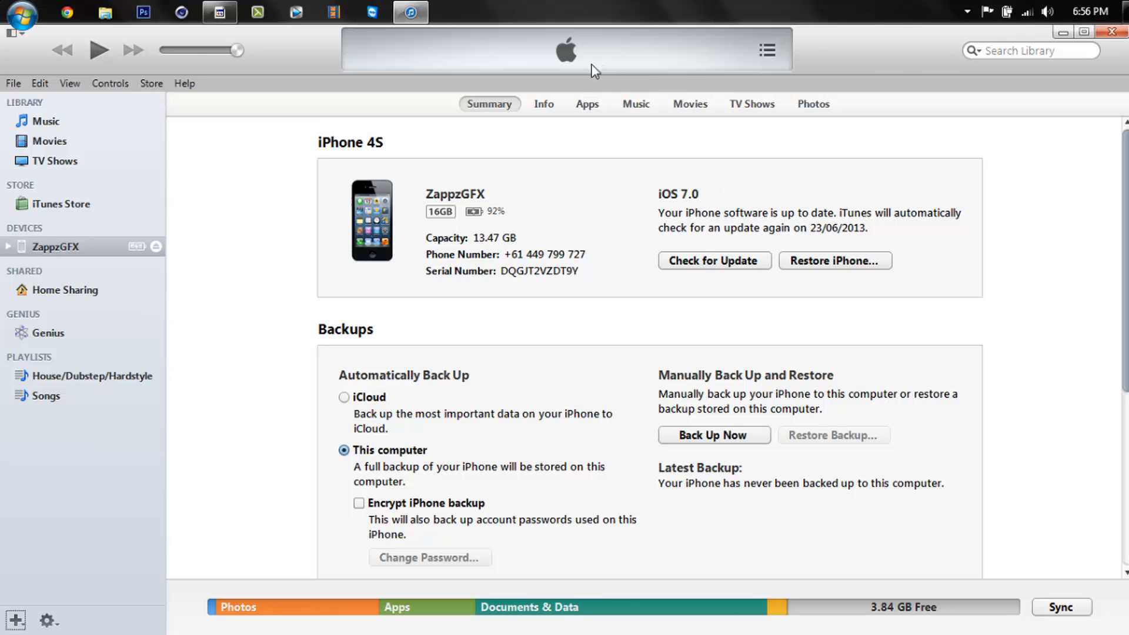
pyautogui.moveTo(754, 252)
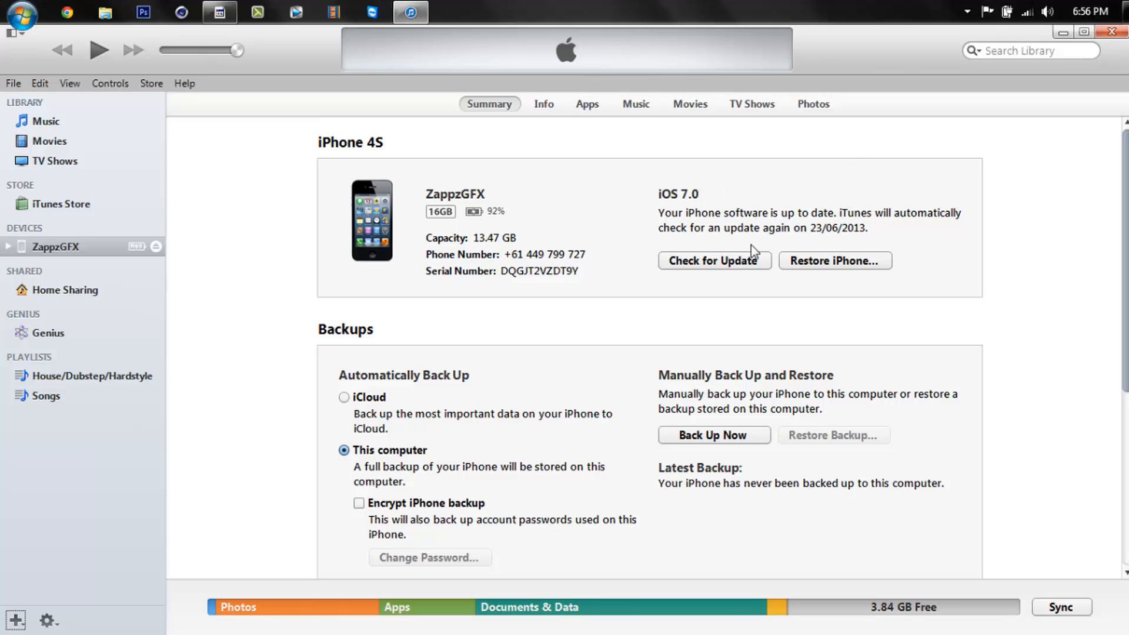
pyautogui.moveTo(731, 155)
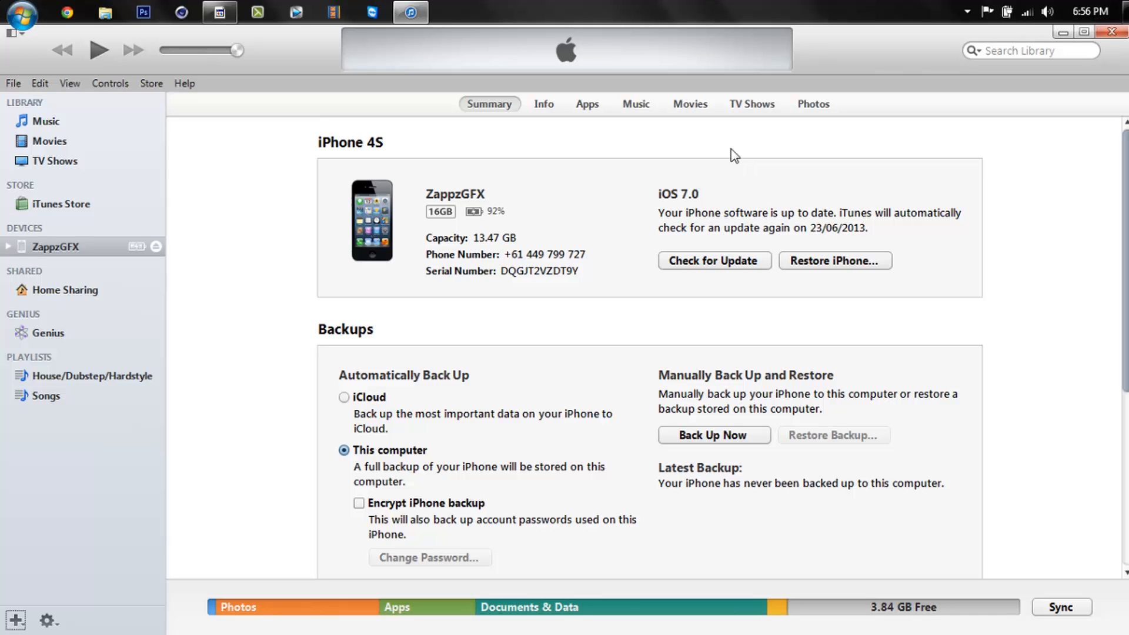
pyautogui.moveTo(620, 165)
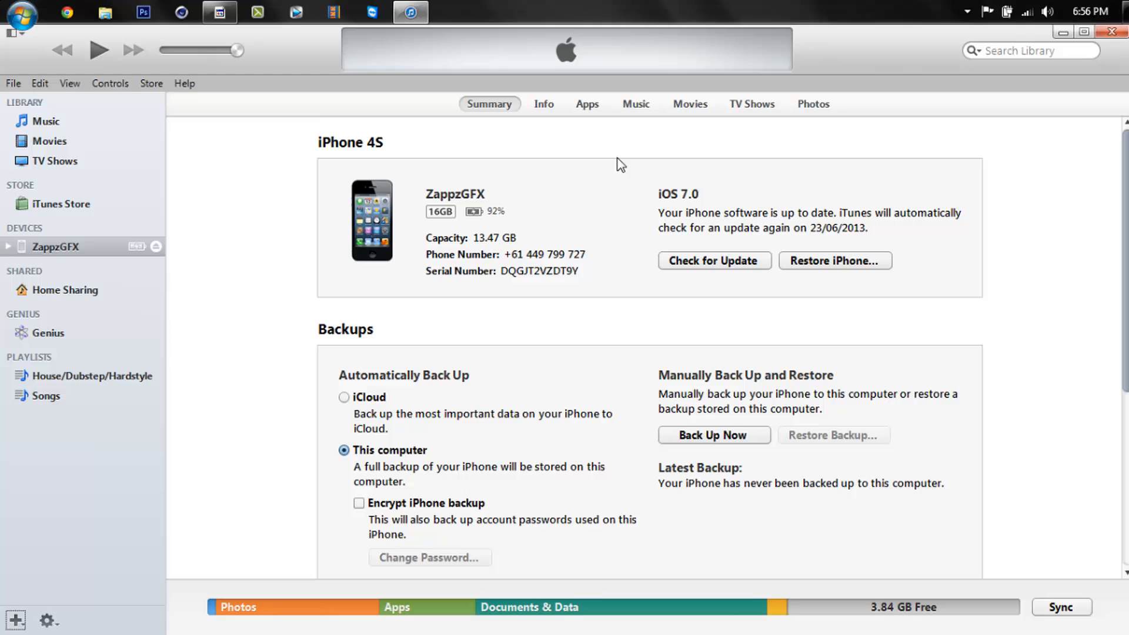
pyautogui.moveTo(20, 20)
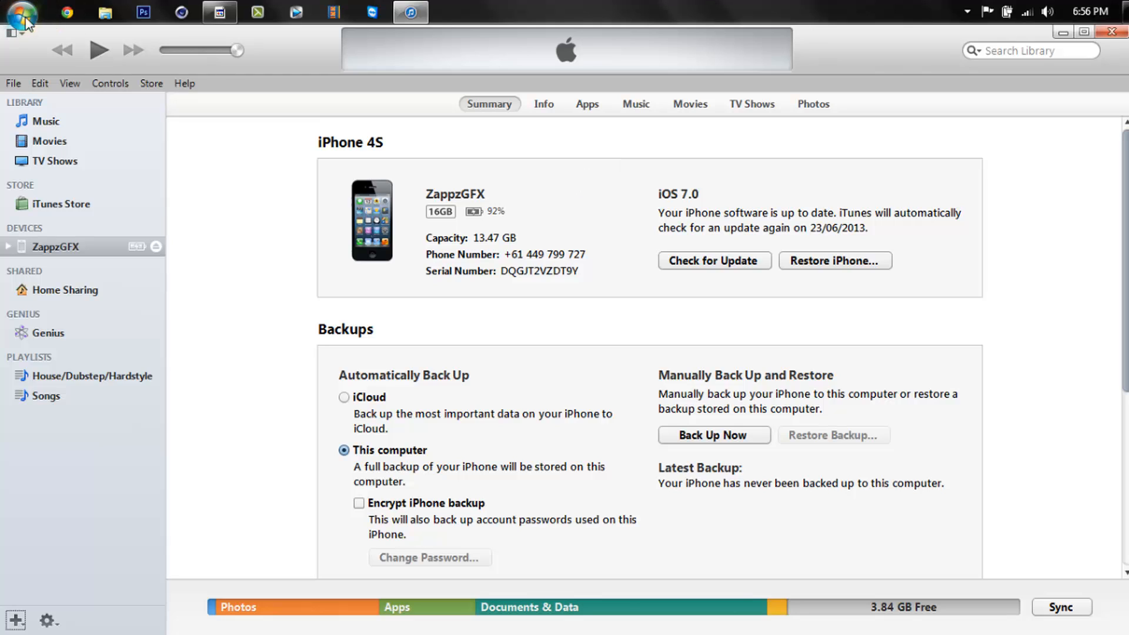
pyautogui.moveTo(413, 226)
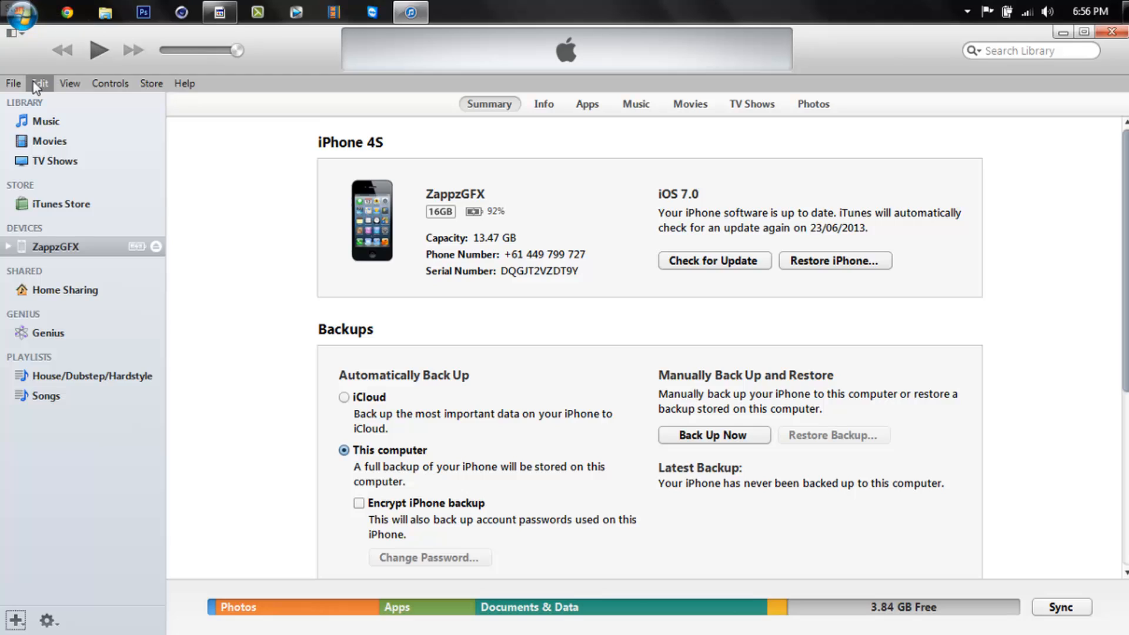
pyautogui.moveTo(409, 261)
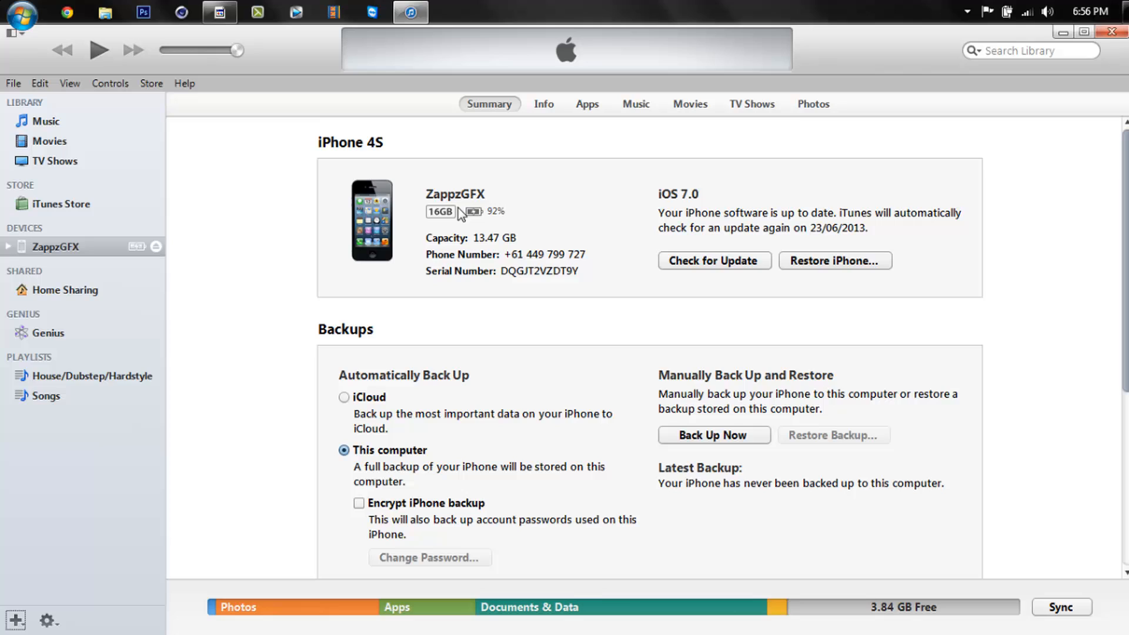
pyautogui.moveTo(509, 305)
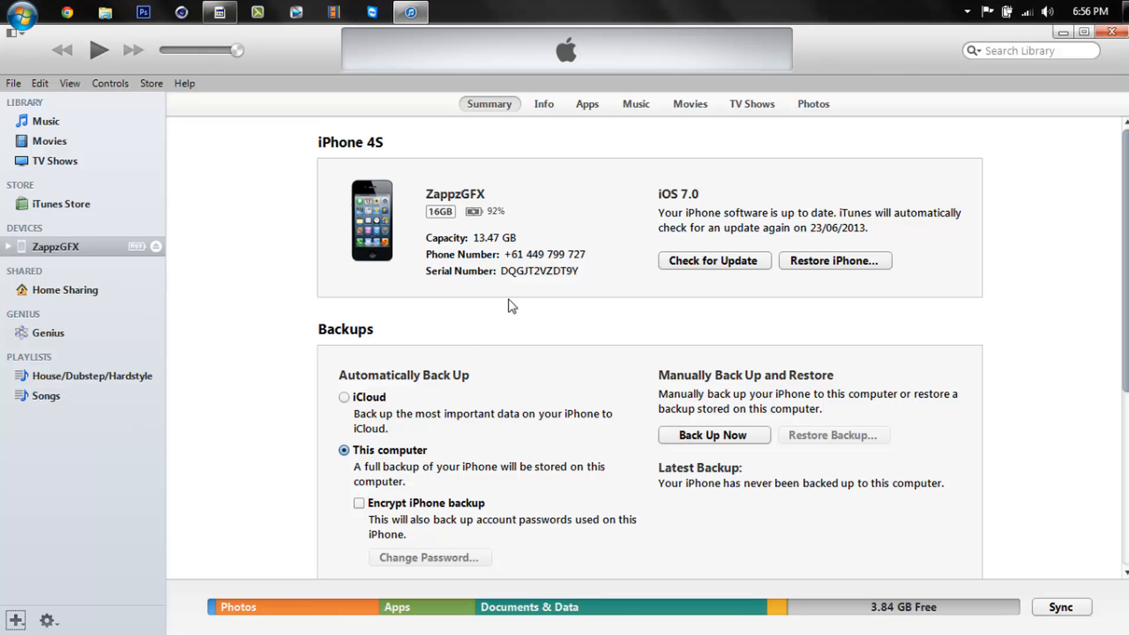
pyautogui.moveTo(496, 301)
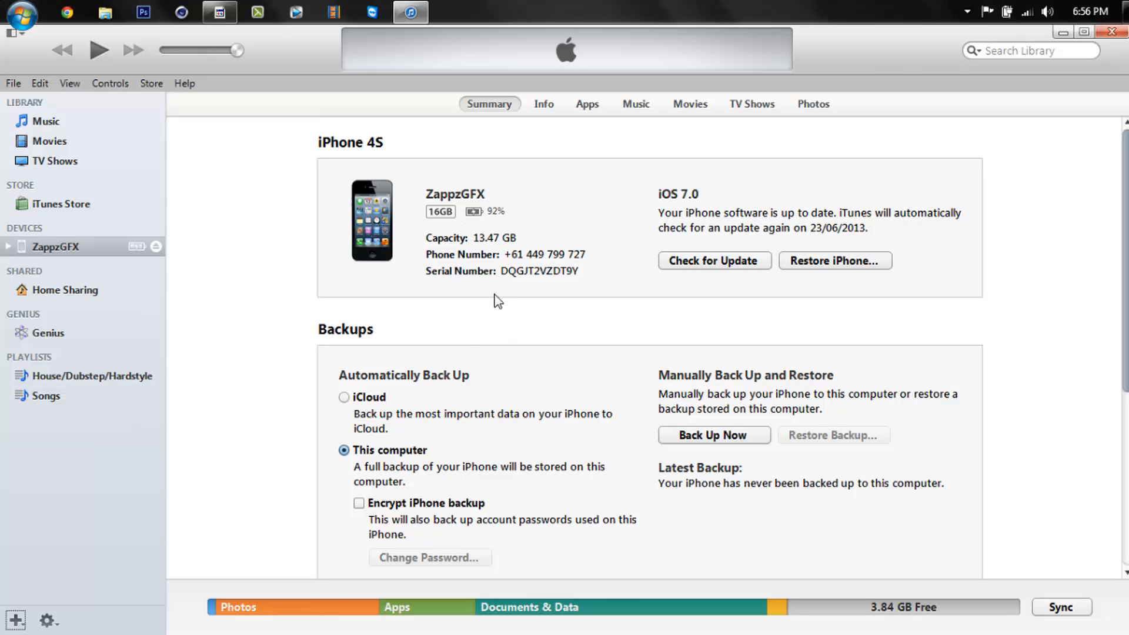
pyautogui.moveTo(816, 171)
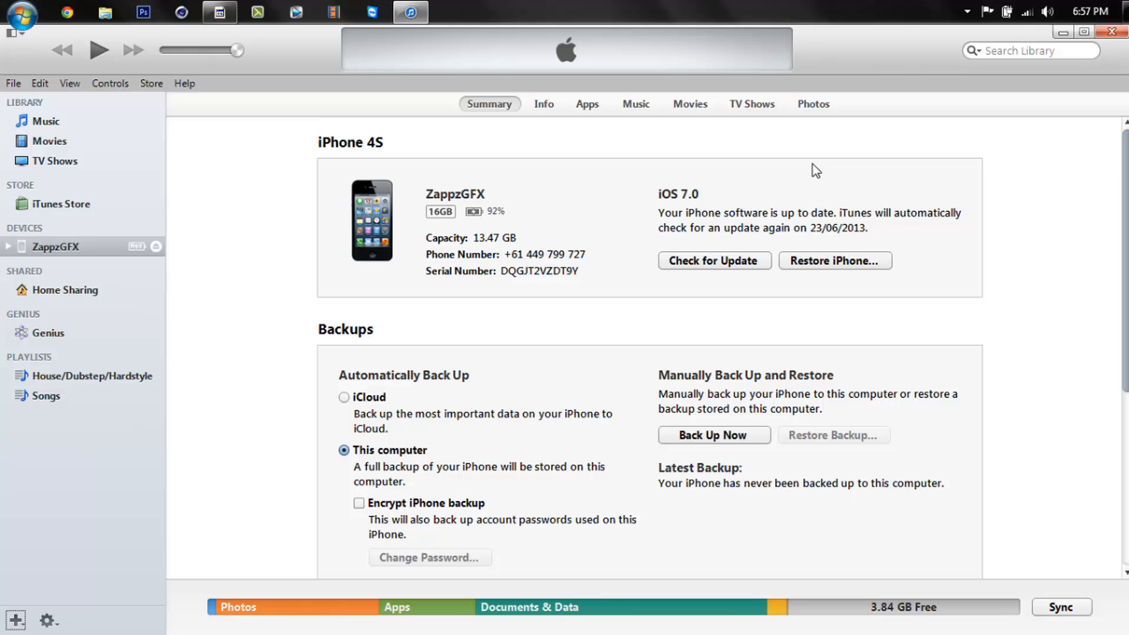
pyautogui.moveTo(809, 234)
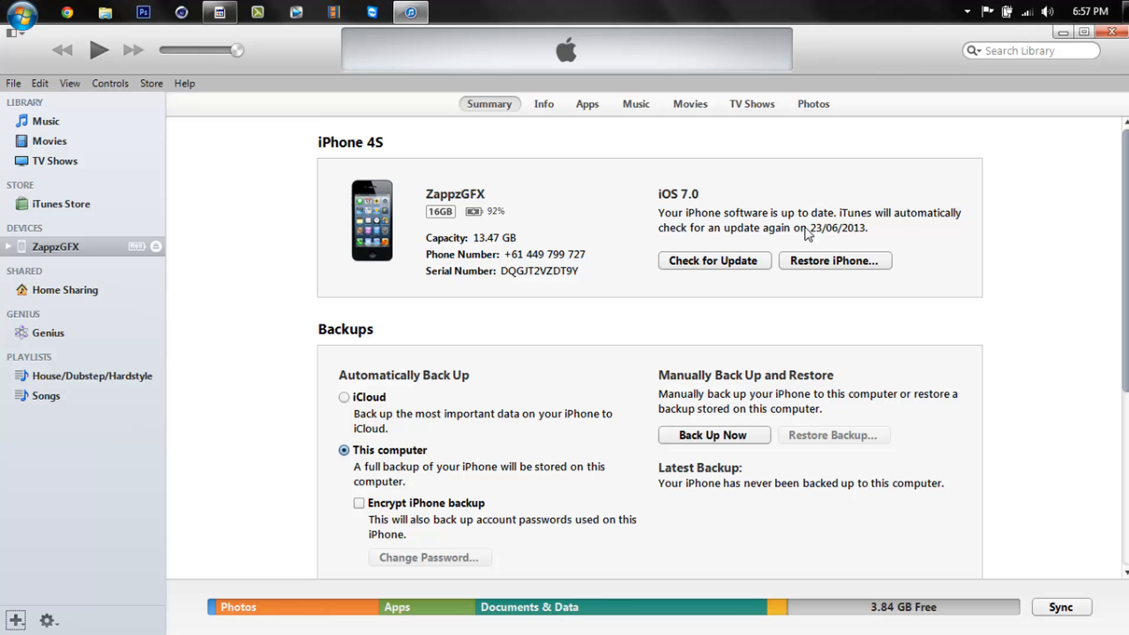
pyautogui.moveTo(880, 185)
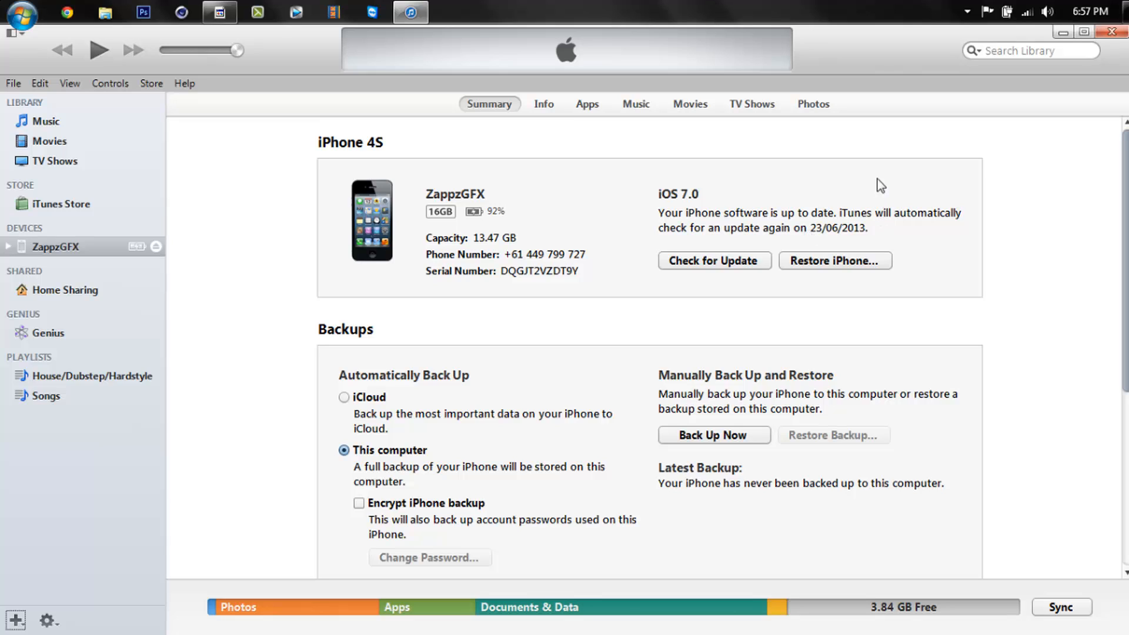
pyautogui.moveTo(1018, 102)
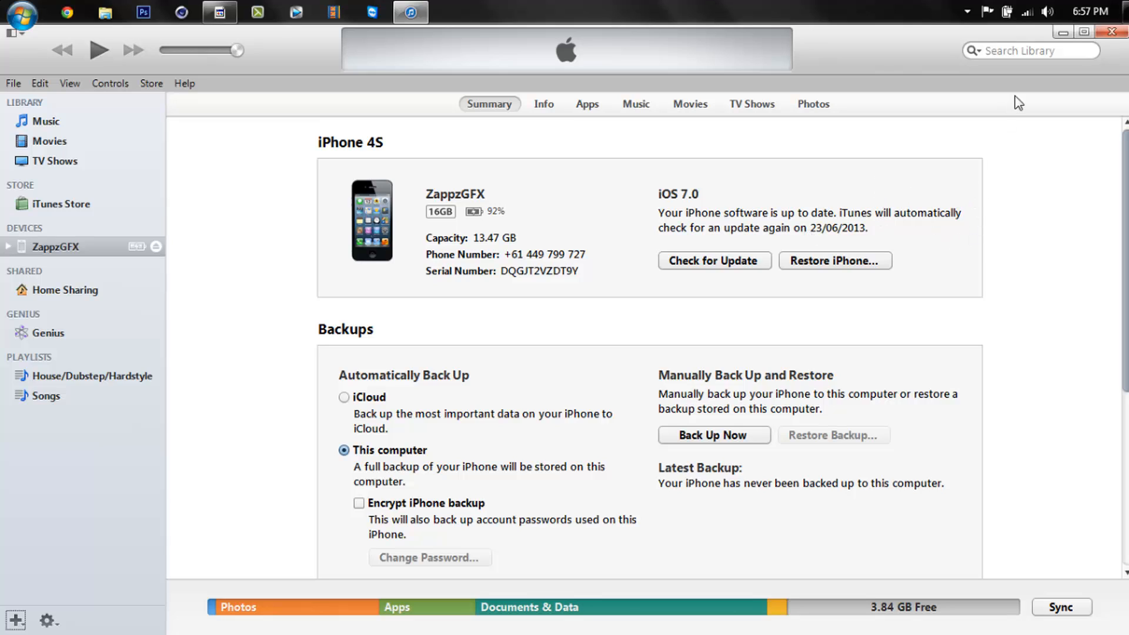
pyautogui.moveTo(1115, 33)
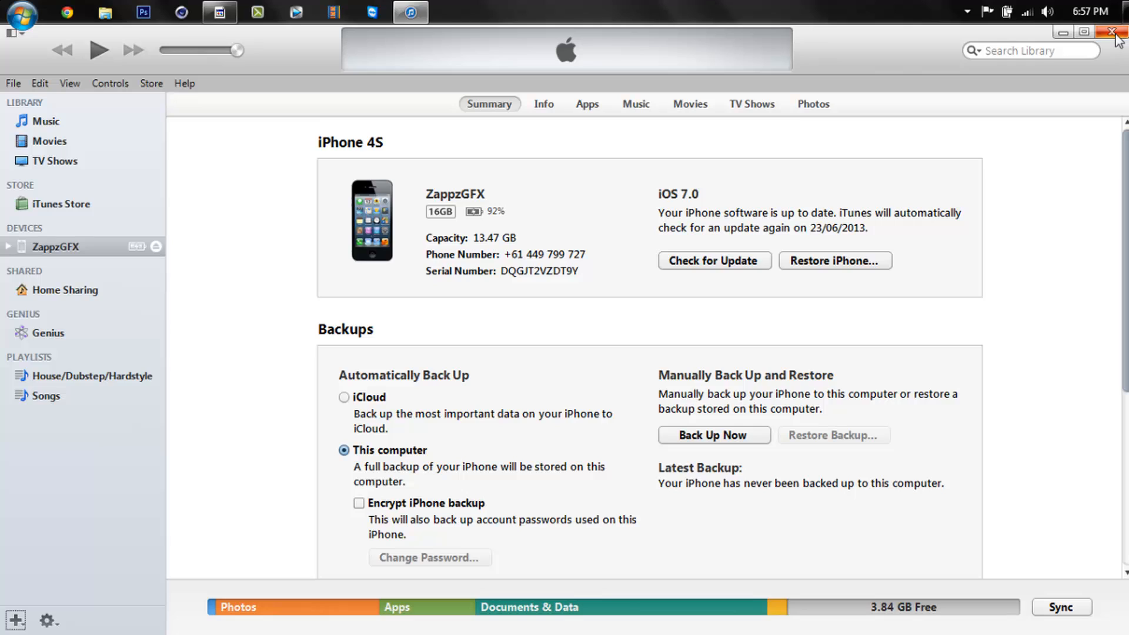
pyautogui.moveTo(764, 50)
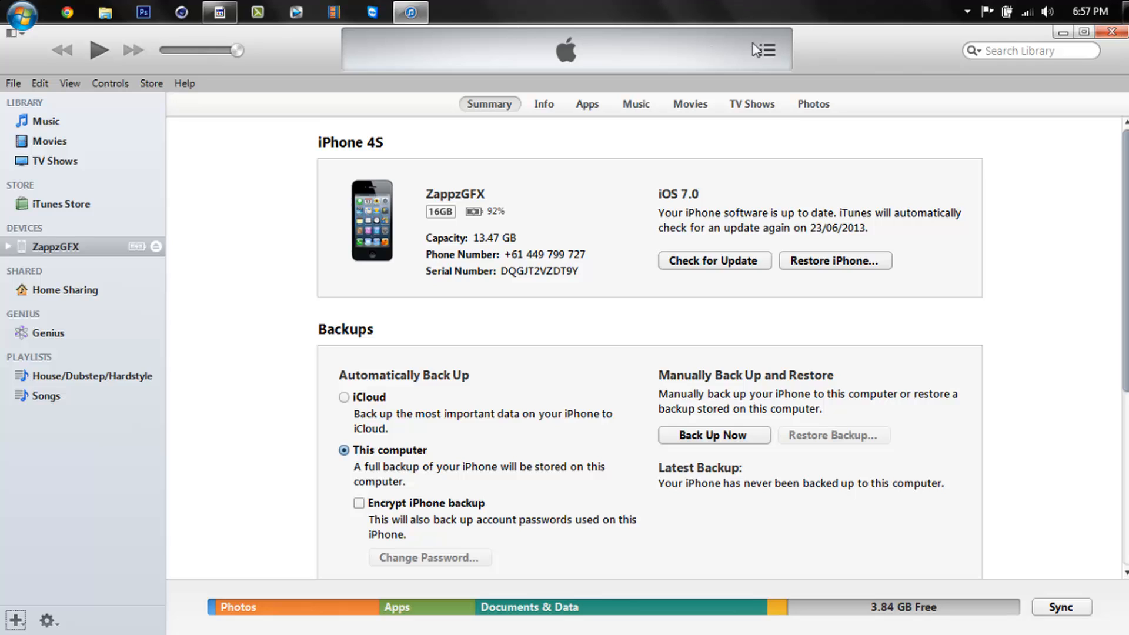
pyautogui.moveTo(66, 11)
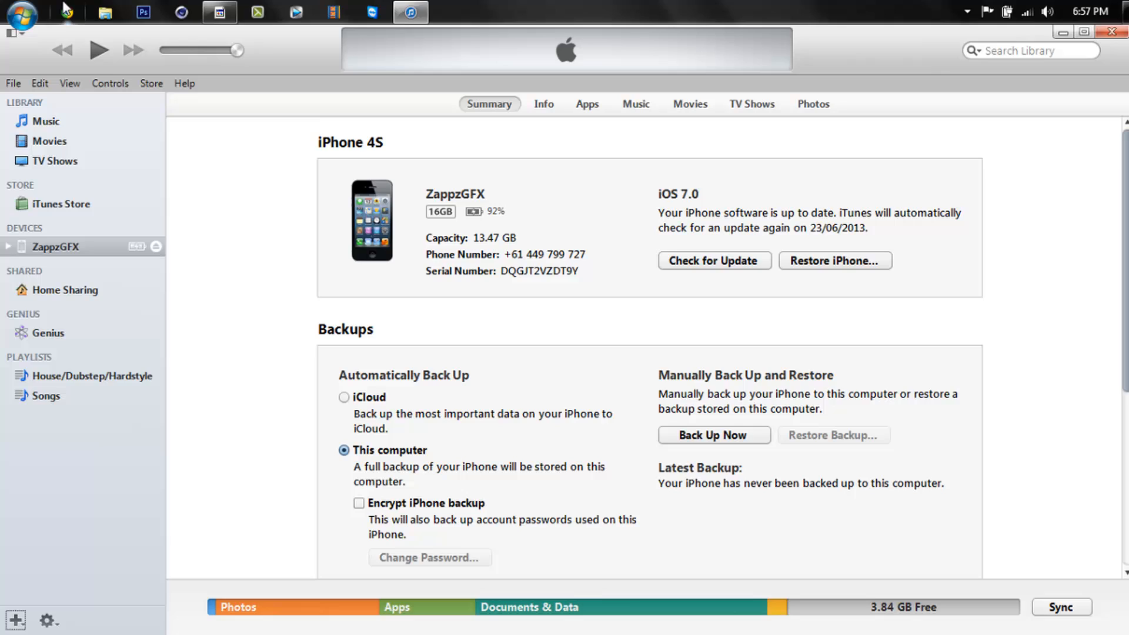